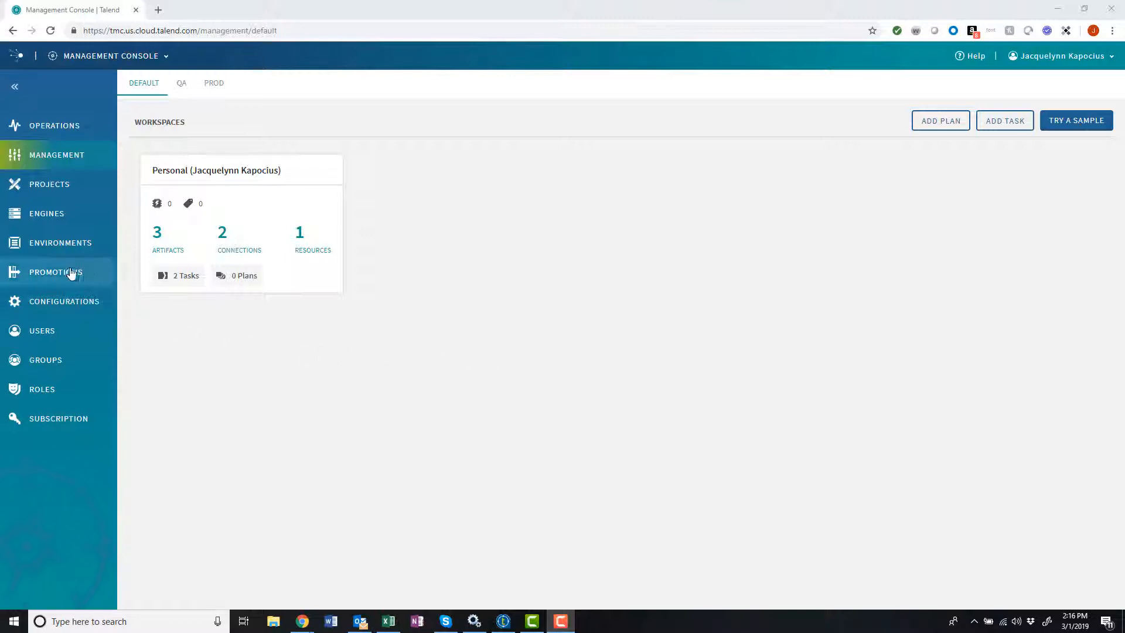
- Show the Engines page listing the three existing remote engines and their pairing status
{"action": "left_click", "coordinate": [46, 214]}
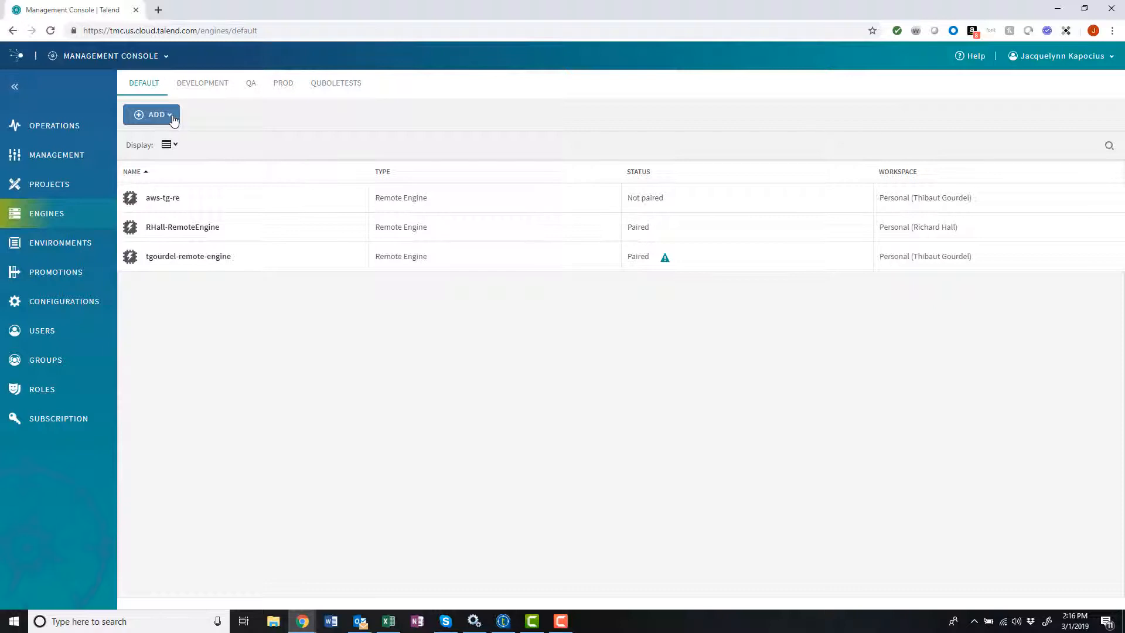
- Create remote engine Dropbox_remote_engine in the Personal workspace of the default environment and save it
{"action": "left_click", "coordinate": [47, 213]}
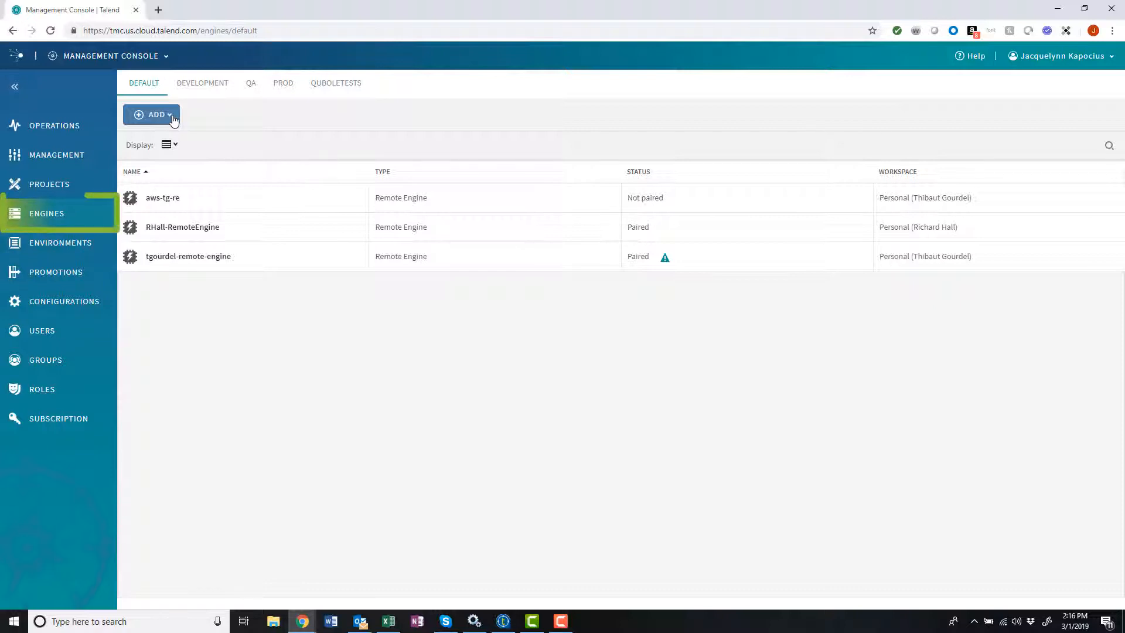
{"action": "left_click", "coordinate": [151, 114]}
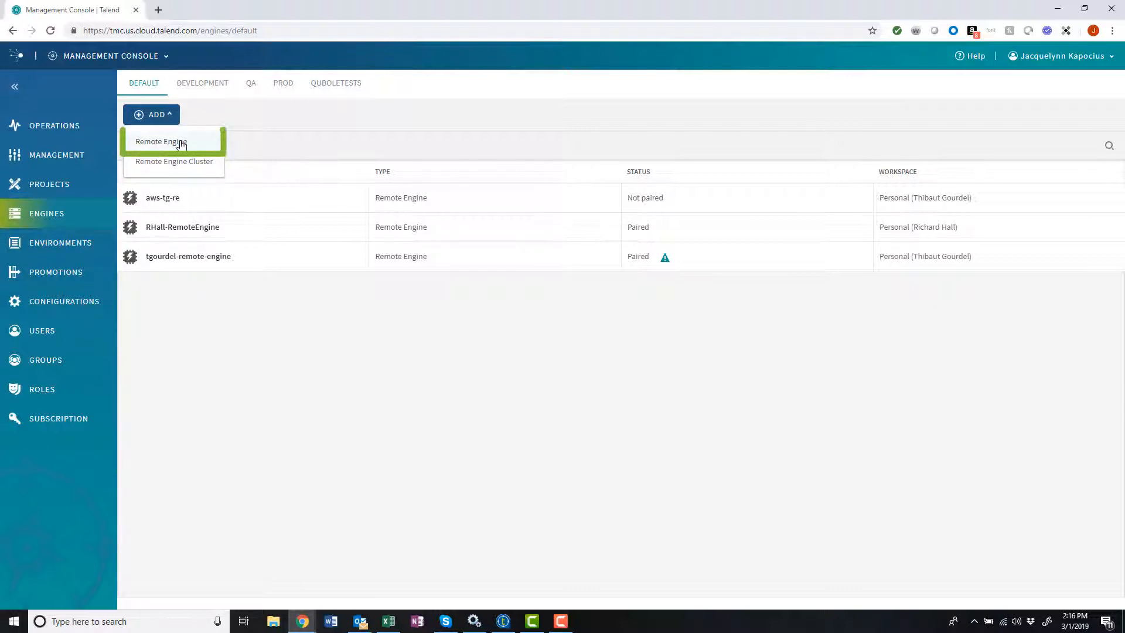
{"action": "left_click", "coordinate": [161, 142]}
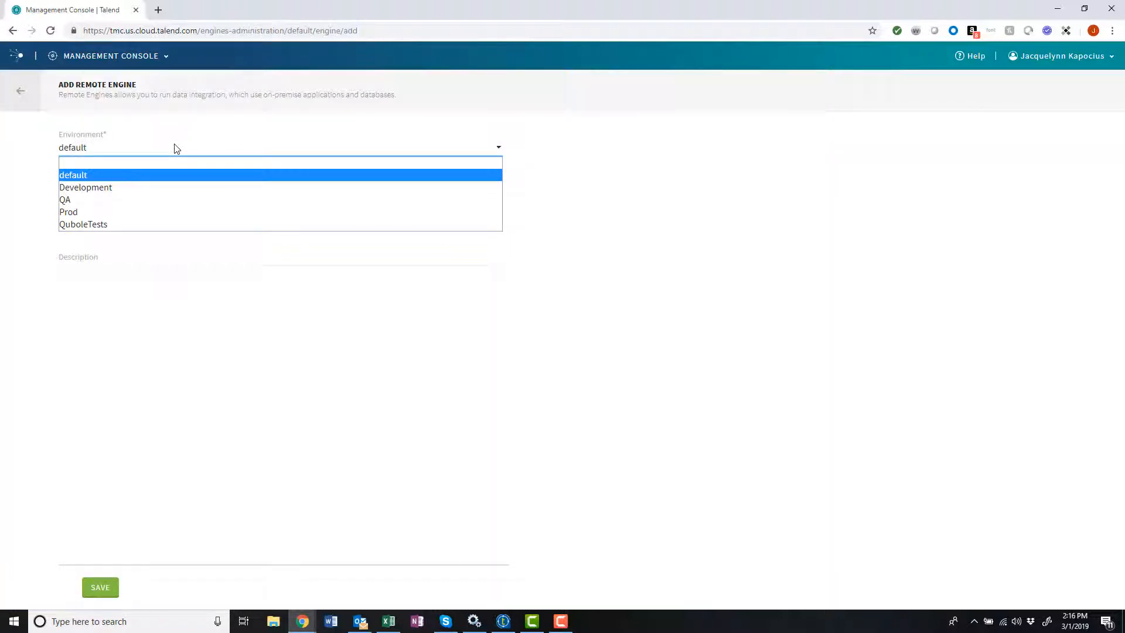
{"action": "left_click", "coordinate": [72, 175]}
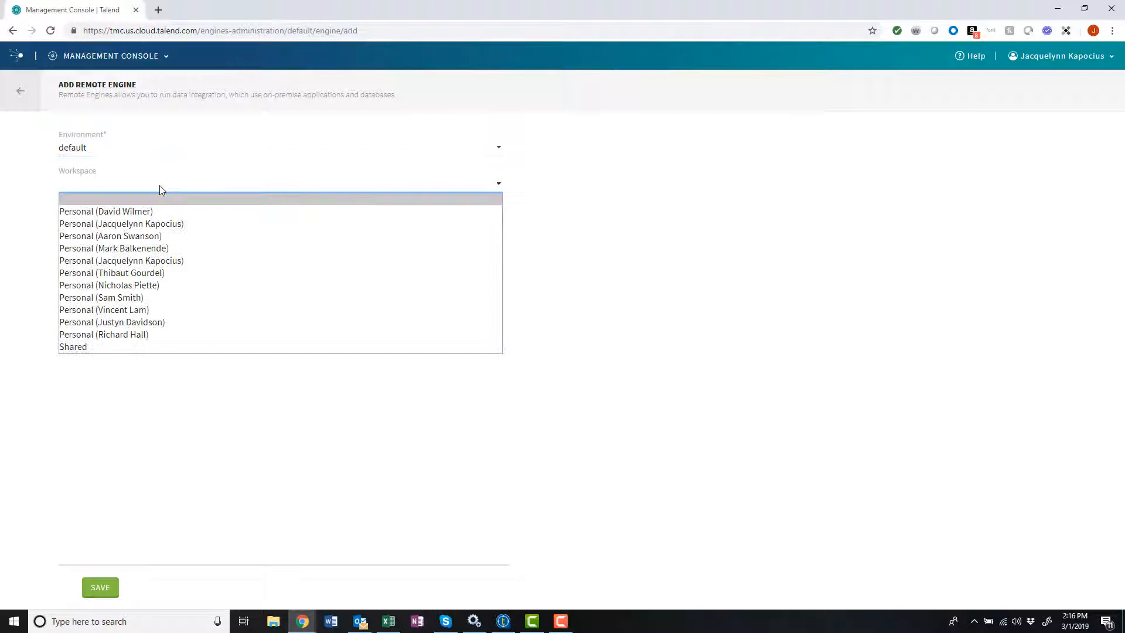
{"action": "left_click", "coordinate": [120, 222]}
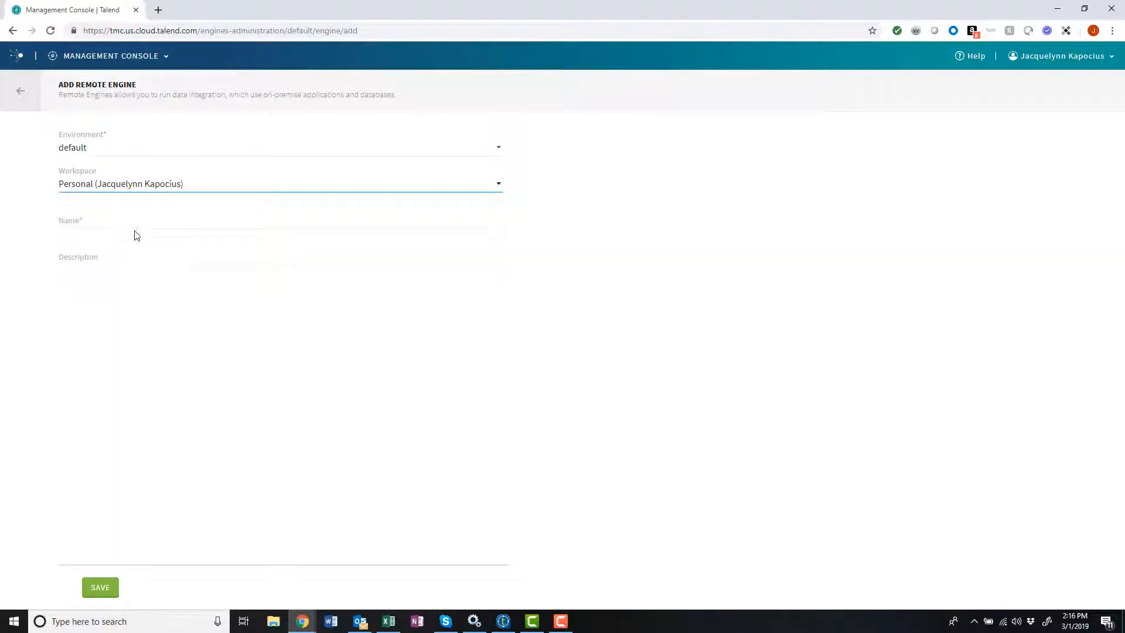
{"action": "type", "text": "Dropbox_remote_engine"}
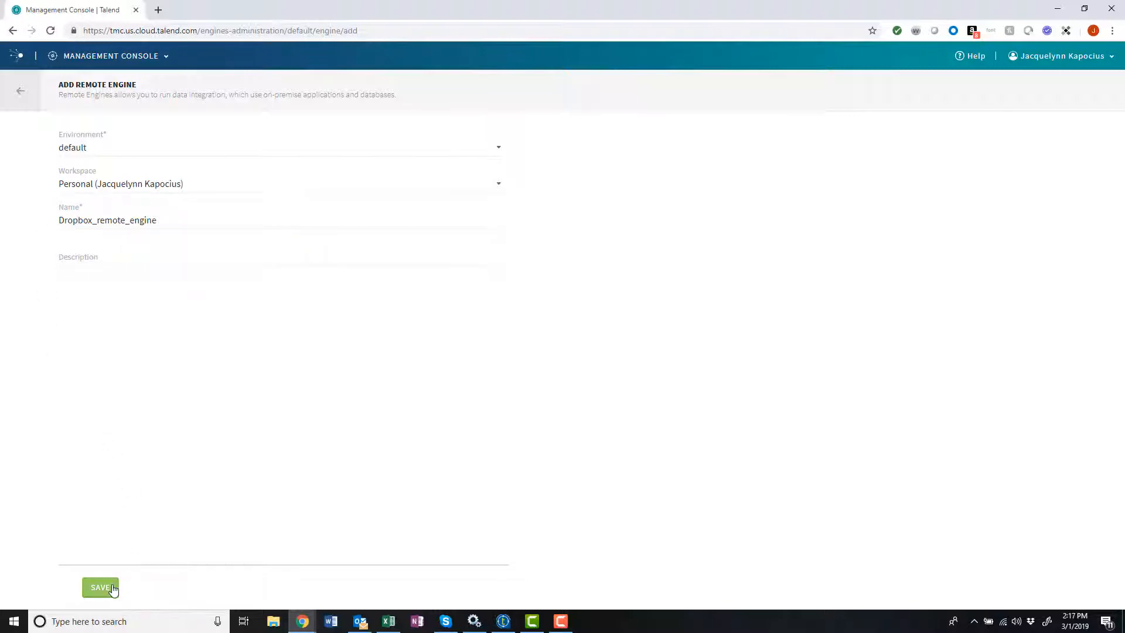
{"action": "left_click", "coordinate": [100, 587]}
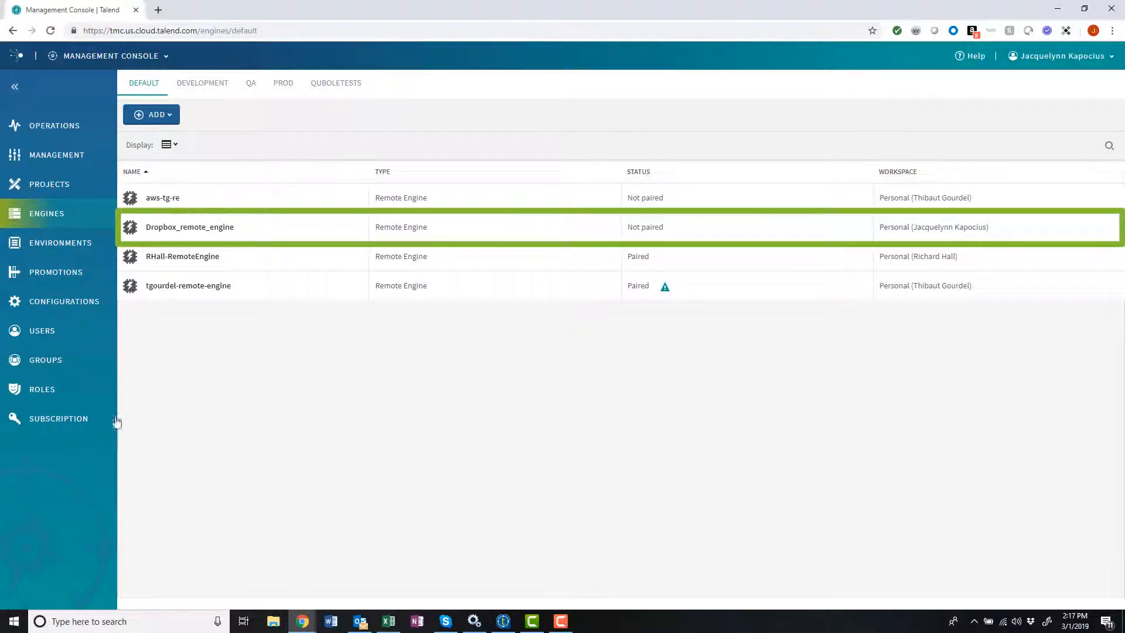
- From Dropbox_remote_engine's details, download the Talend Remote Engine (for Windows Server) exe installer
{"action": "left_click", "coordinate": [190, 226]}
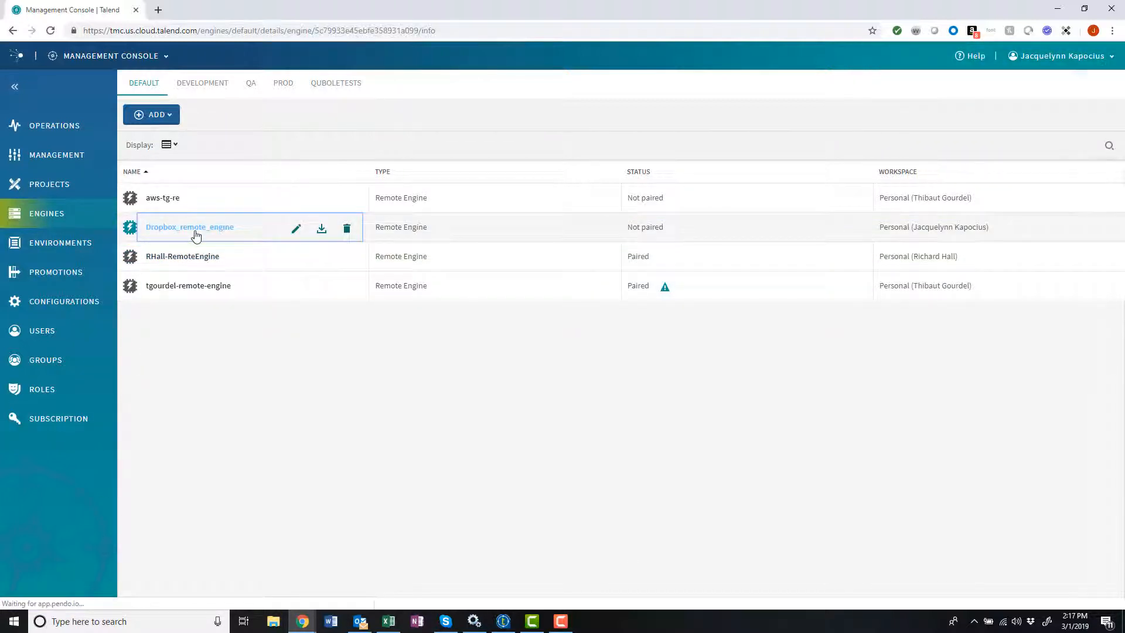
{"action": "left_click", "coordinate": [190, 226]}
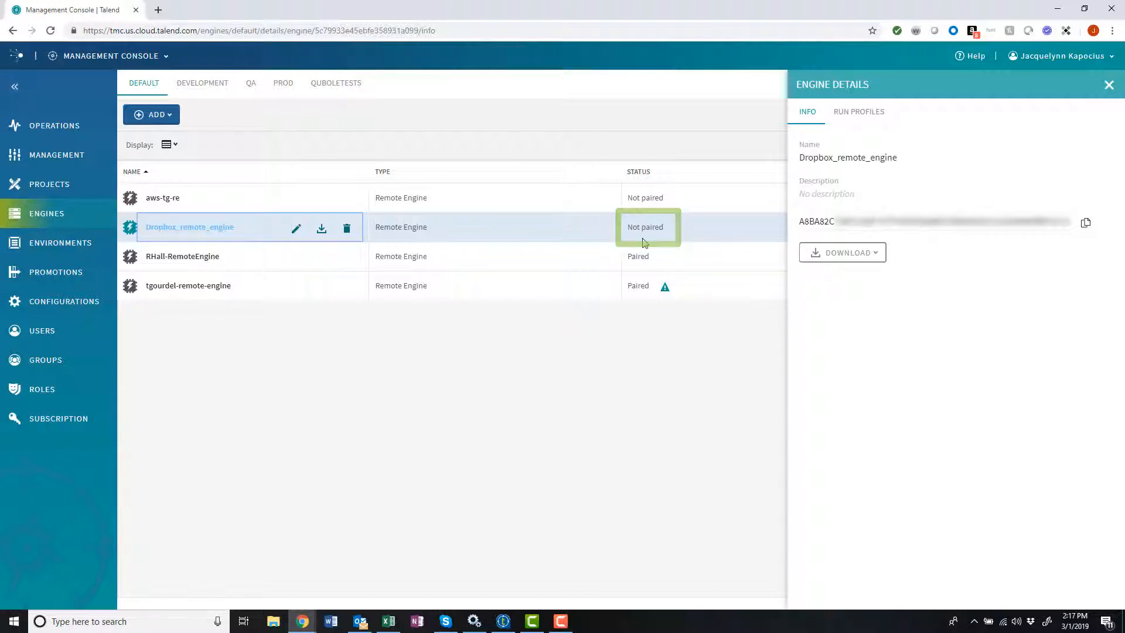
{"action": "mouse_move", "coordinate": [743, 228]}
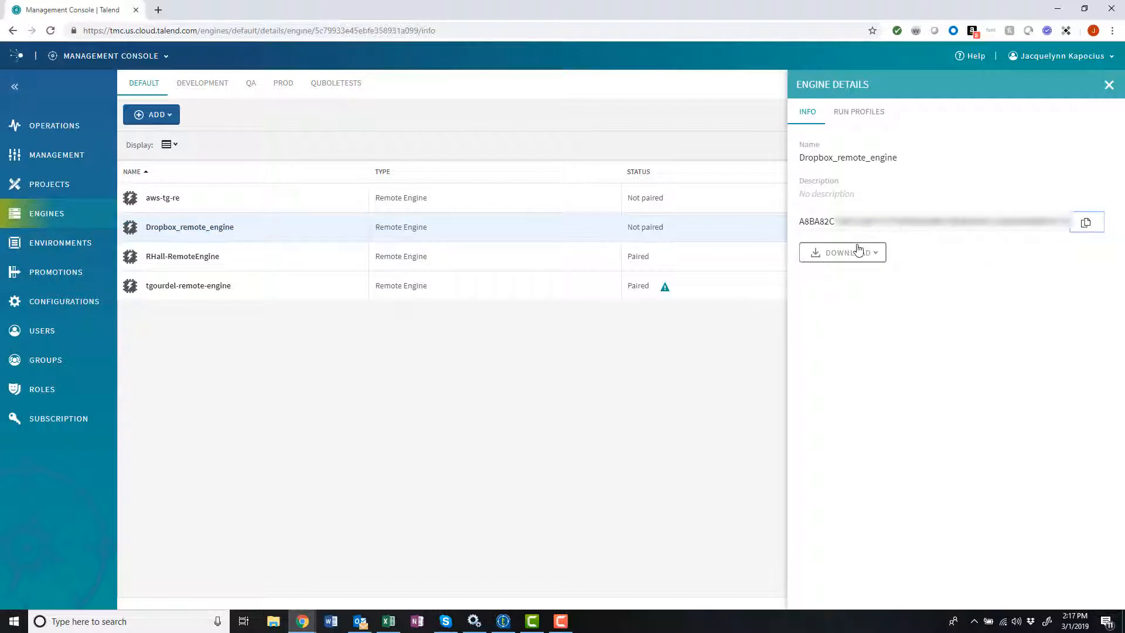
{"action": "left_click", "coordinate": [843, 252]}
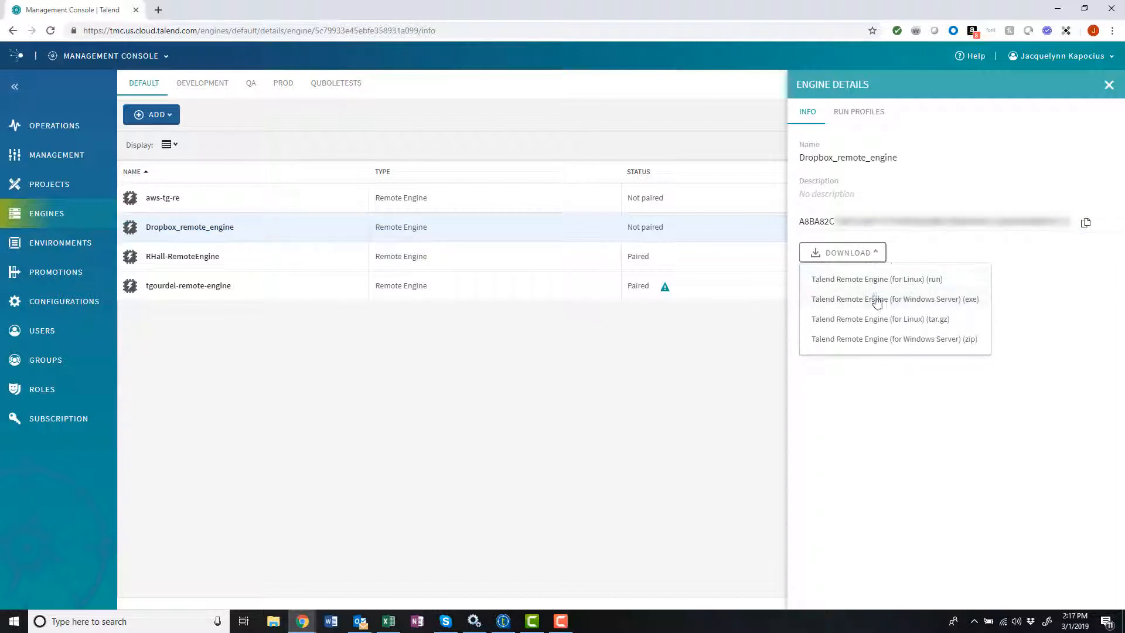
{"action": "left_click", "coordinate": [893, 299]}
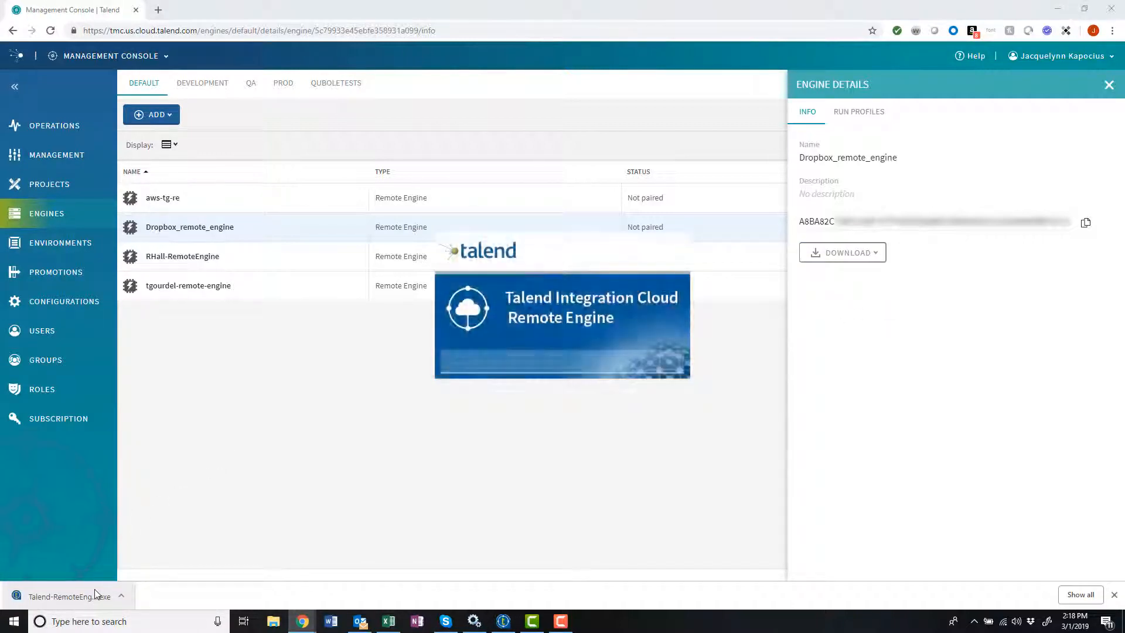
- Run the Remote Engine setup, accepting the license and the default installation directory
{"action": "left_click", "coordinate": [68, 596]}
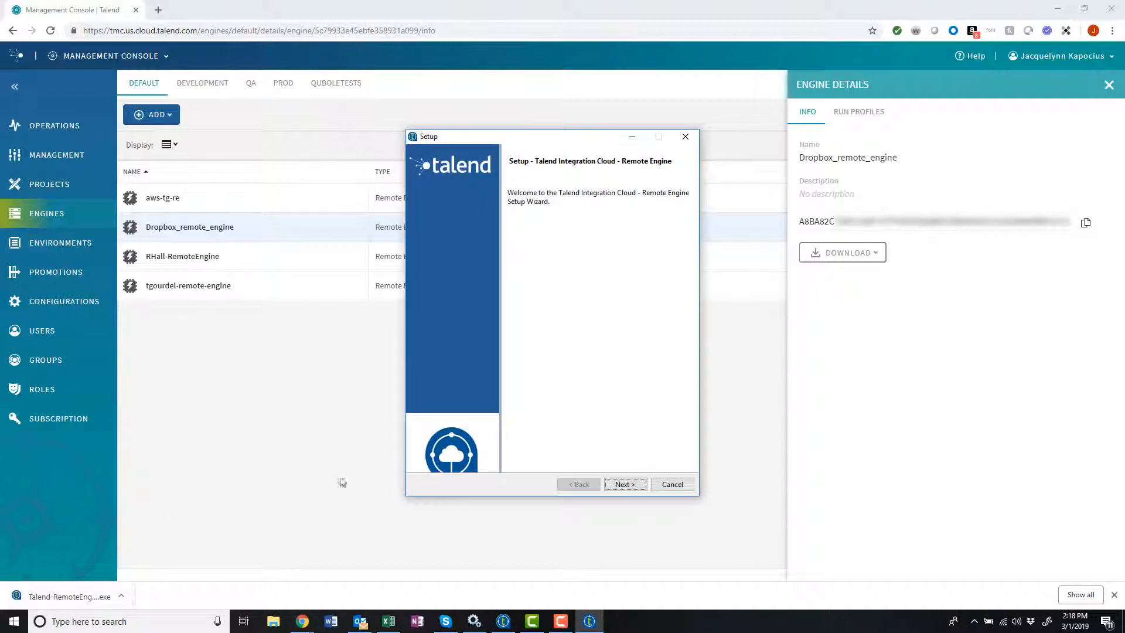
{"action": "left_click", "coordinate": [623, 484]}
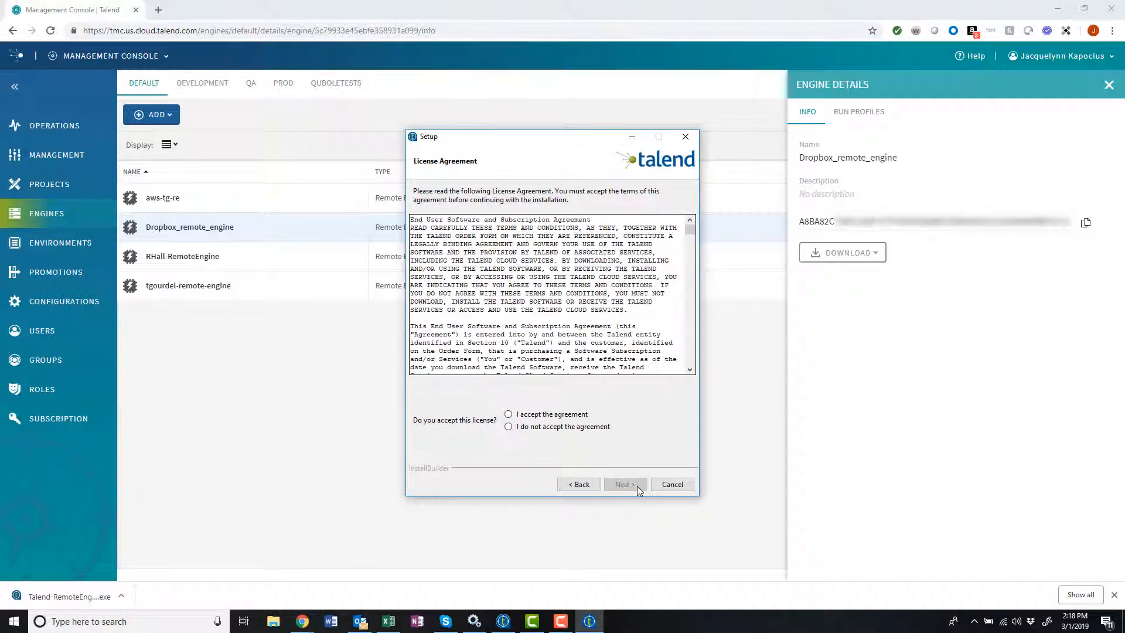
{"action": "left_click", "coordinate": [509, 414]}
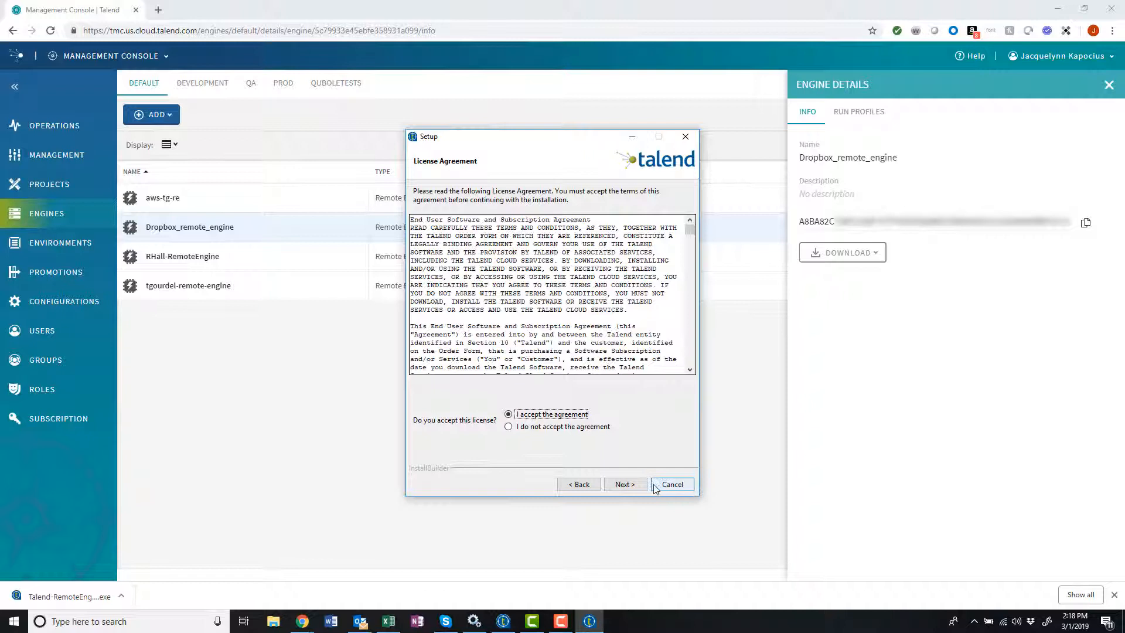
{"action": "left_click", "coordinate": [623, 484]}
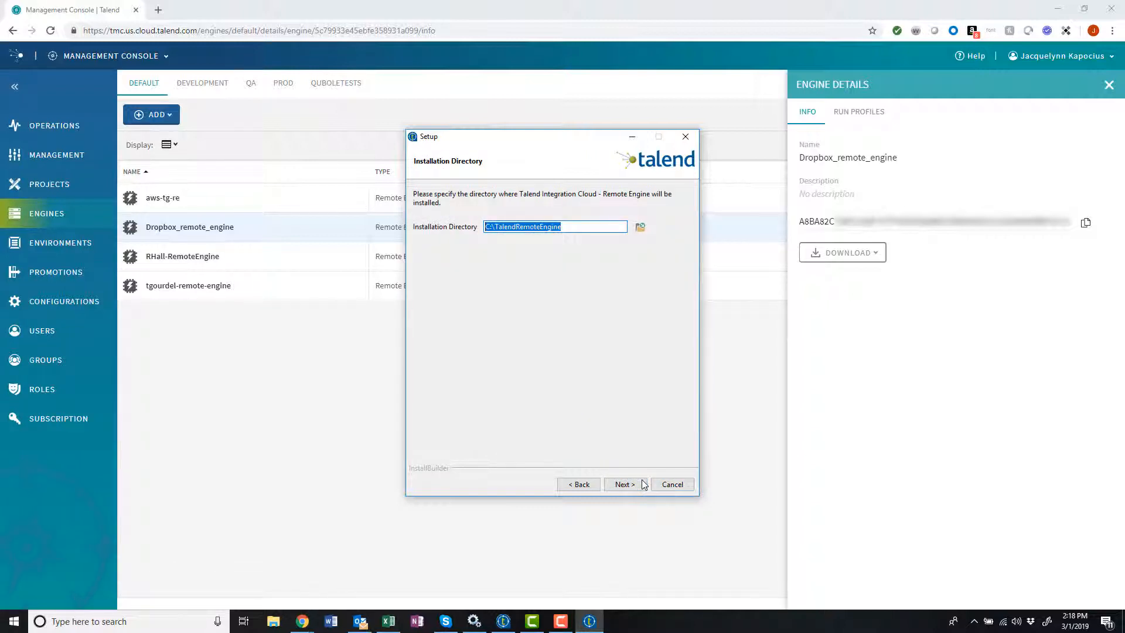
{"action": "left_click", "coordinate": [622, 484]}
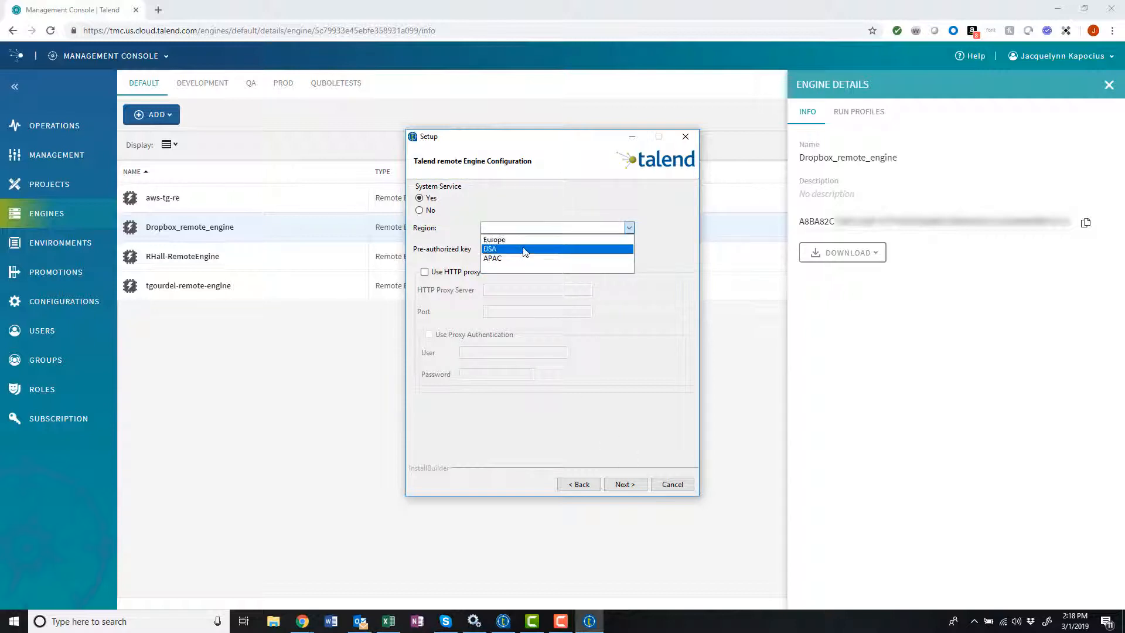
- Configure the engine for the USA region with the pre-authorized pairing key and install it
{"action": "left_click", "coordinate": [490, 249]}
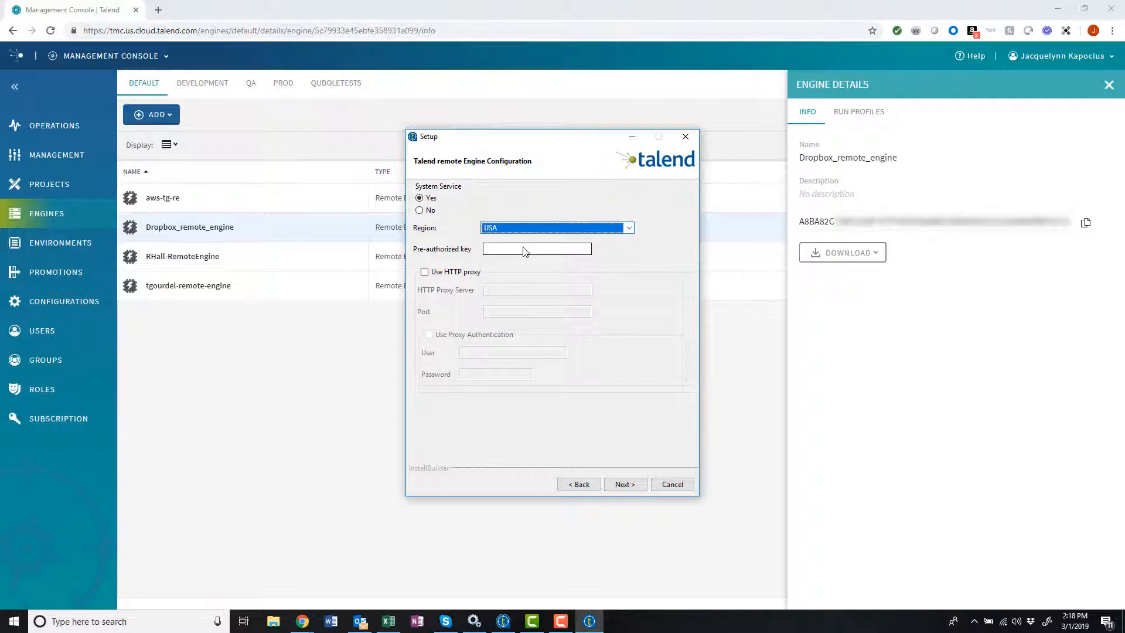
{"action": "left_click", "coordinate": [536, 249]}
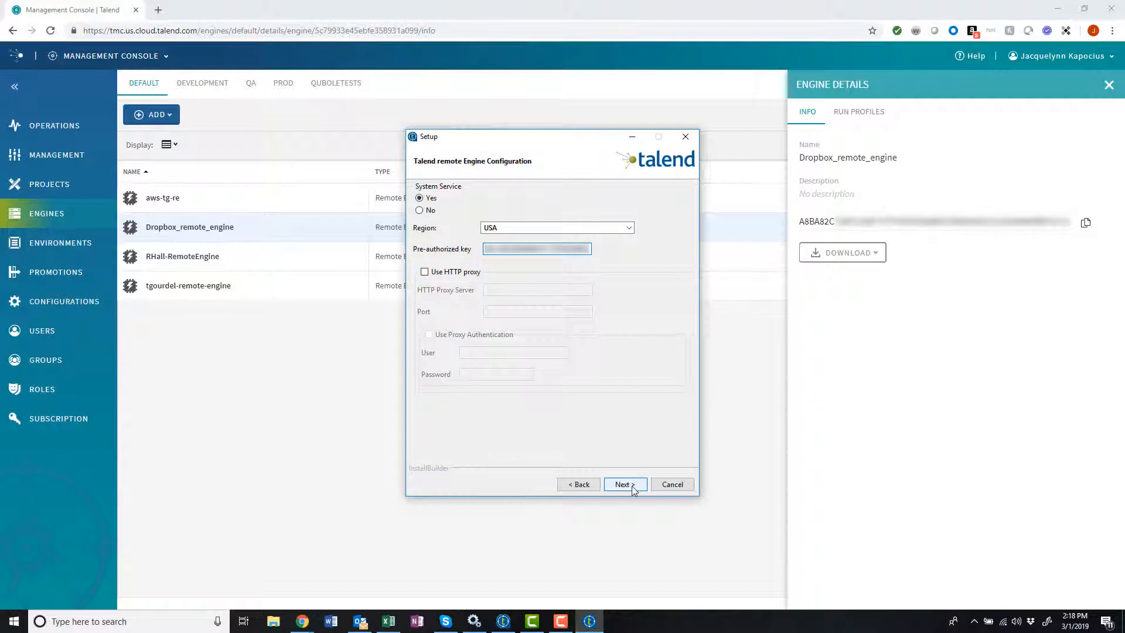
{"action": "left_click", "coordinate": [623, 484]}
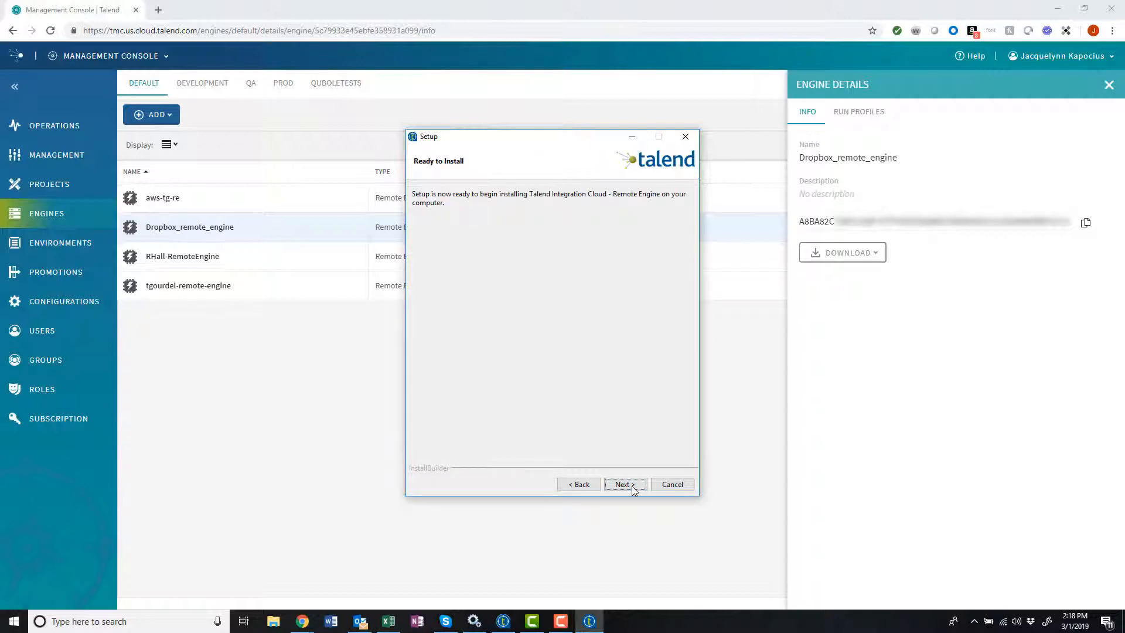
{"action": "left_click", "coordinate": [623, 484]}
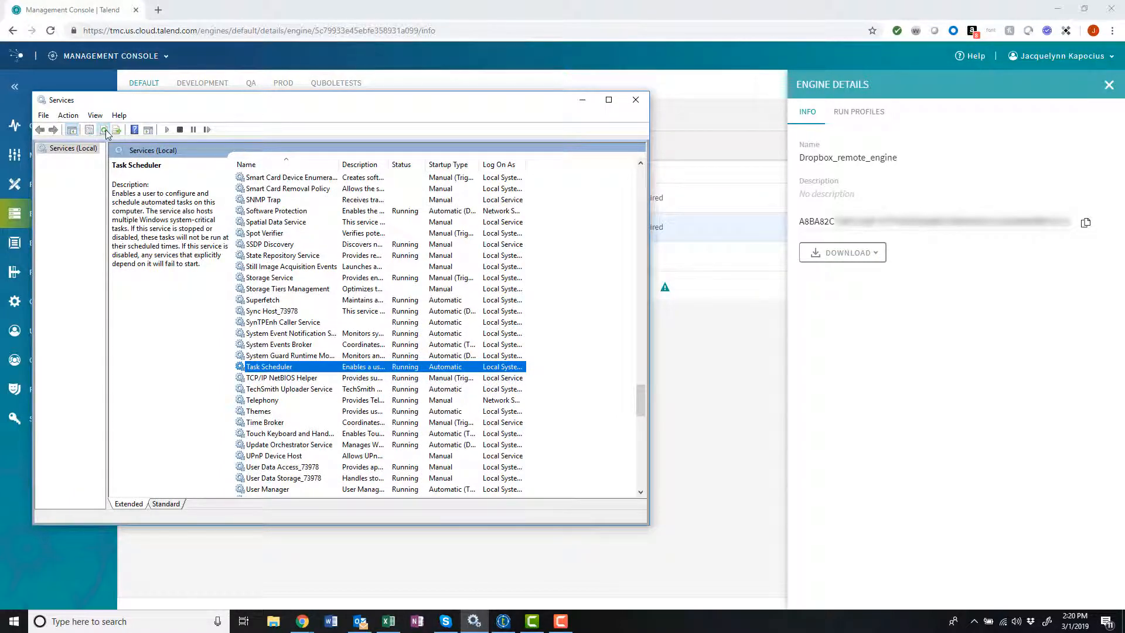
- Refresh Services to confirm Talend Remote Engine-2.4.0 is Running, then close the window
{"action": "left_click", "coordinate": [104, 130]}
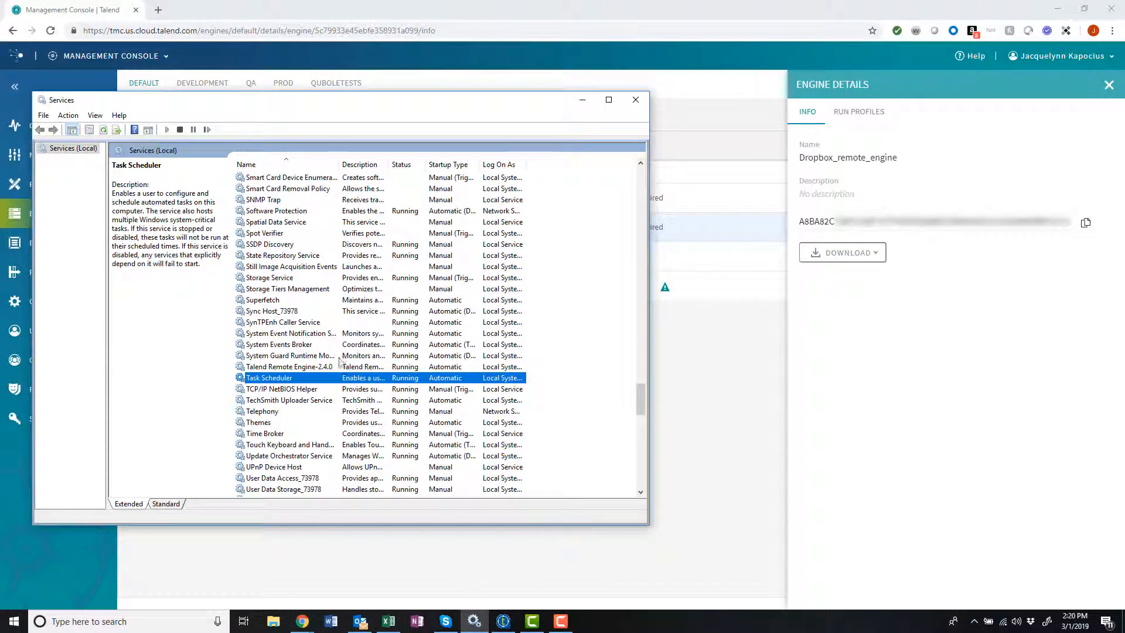
{"action": "left_click", "coordinate": [287, 367]}
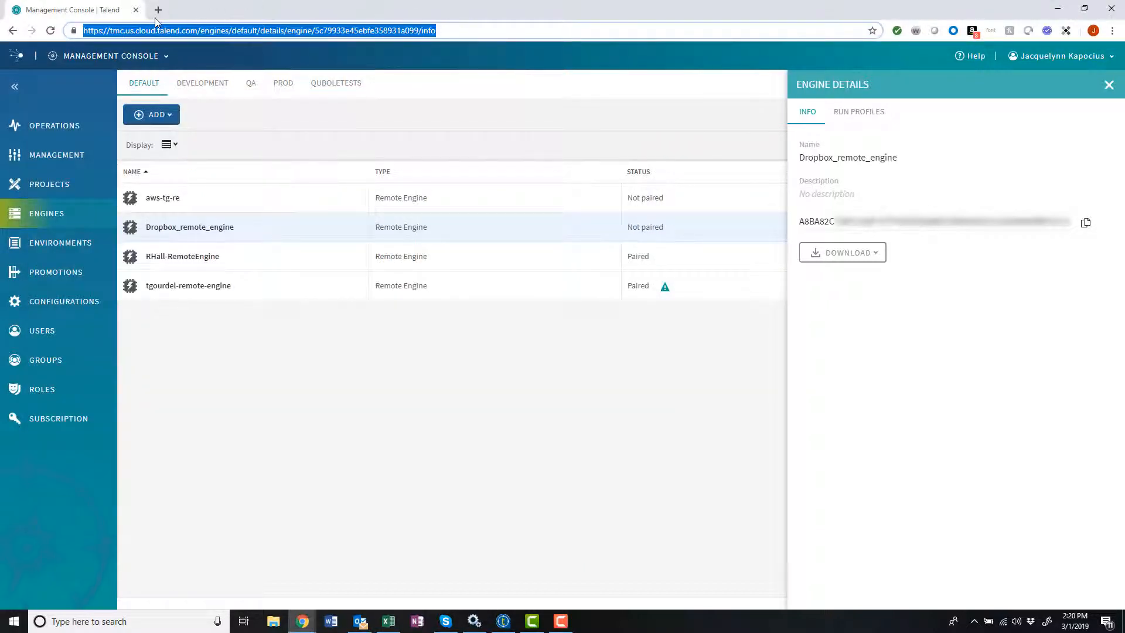
- Reload the Engines page so Dropbox_remote_engine shows as Paired
{"action": "left_click", "coordinate": [50, 30]}
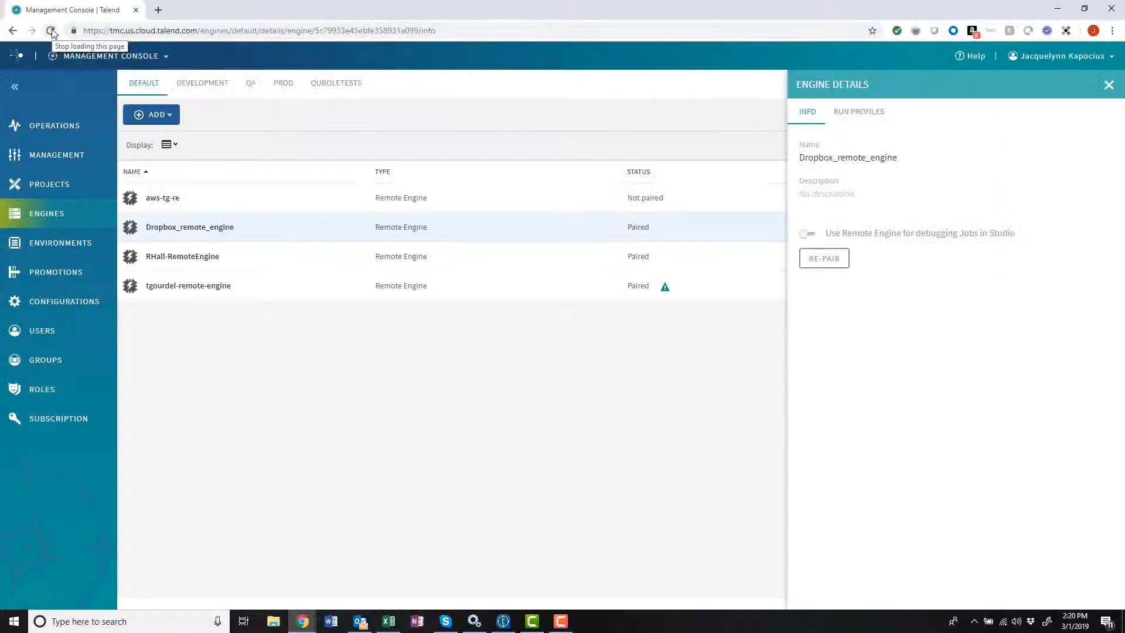
{"action": "mouse_move", "coordinate": [639, 239]}
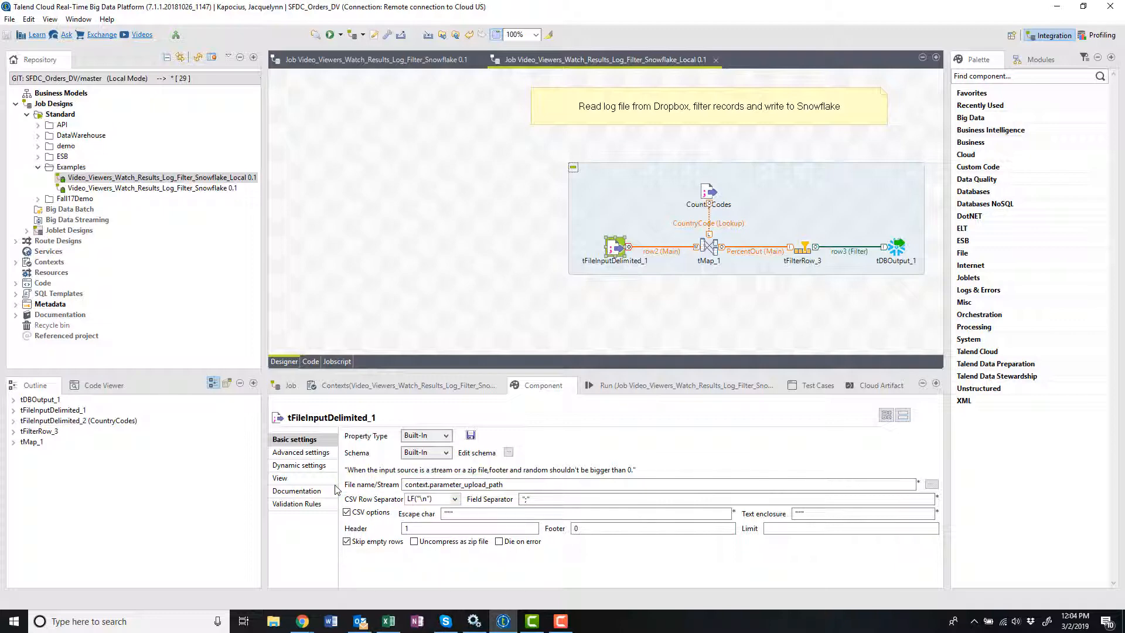
- Review the job's context variables, then bring up the Repository actions for the Snowflake_Local job
{"action": "left_click", "coordinate": [409, 385]}
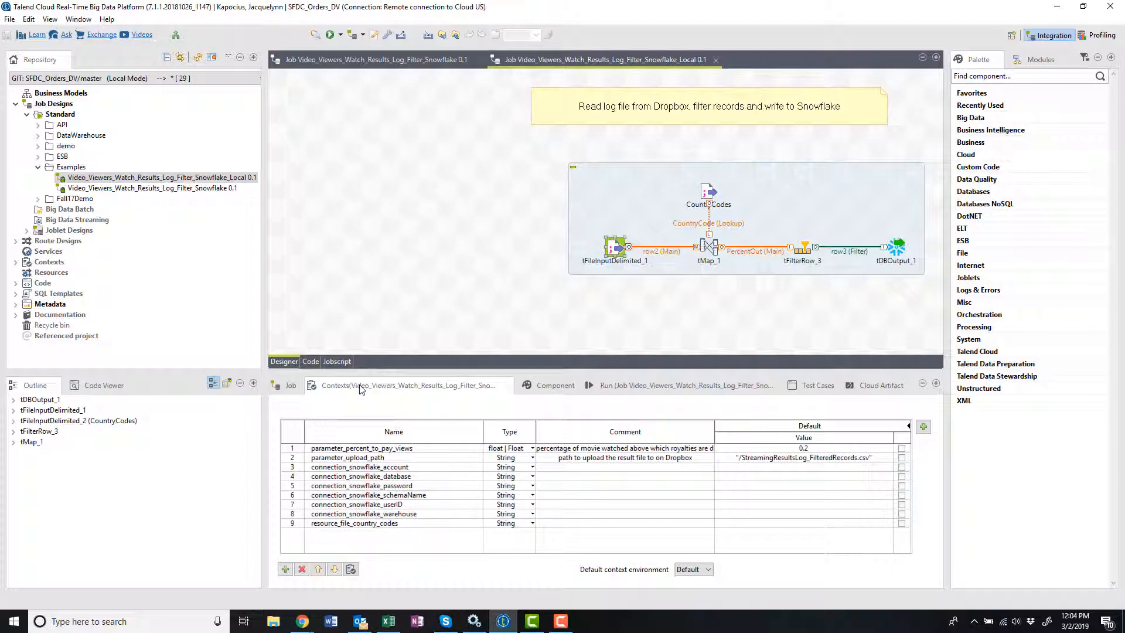
{"action": "left_click", "coordinate": [362, 457]}
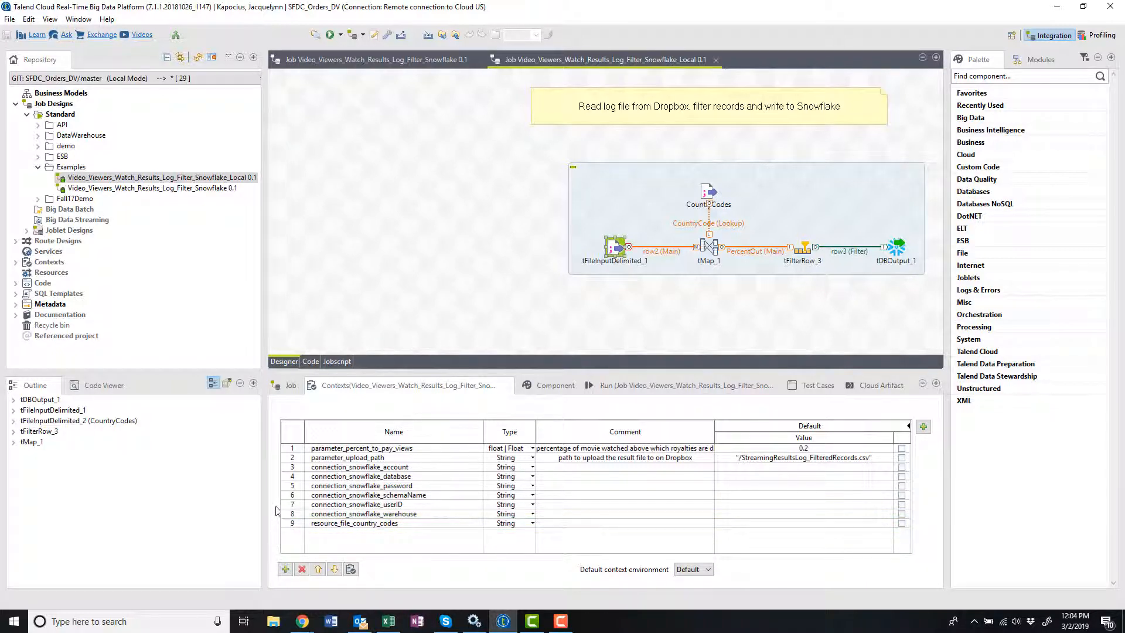
{"action": "right_click", "coordinate": [147, 176]}
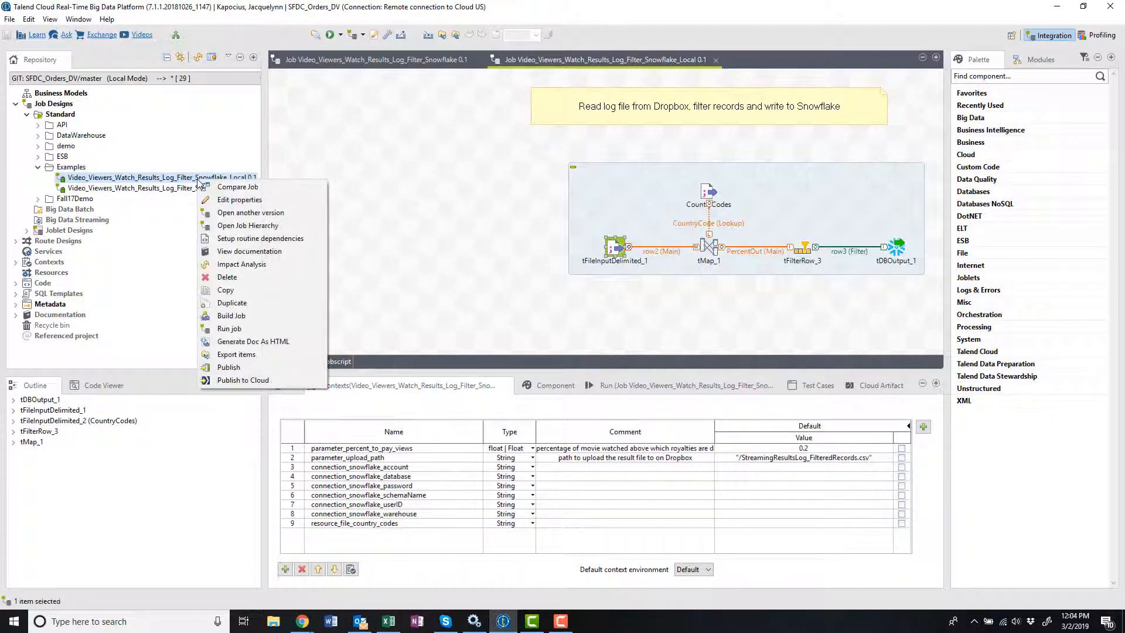
- Publish the Snowflake_Local job to the cloud as version 0.1.0 and acknowledge success
{"action": "left_click", "coordinate": [242, 380]}
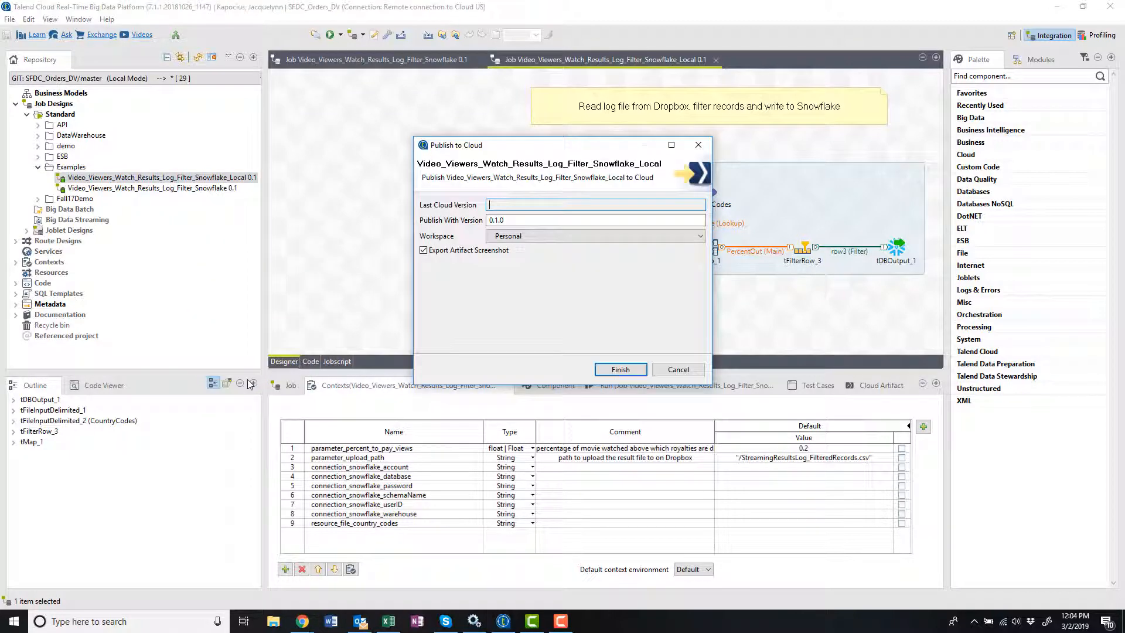
{"action": "left_click", "coordinate": [619, 369]}
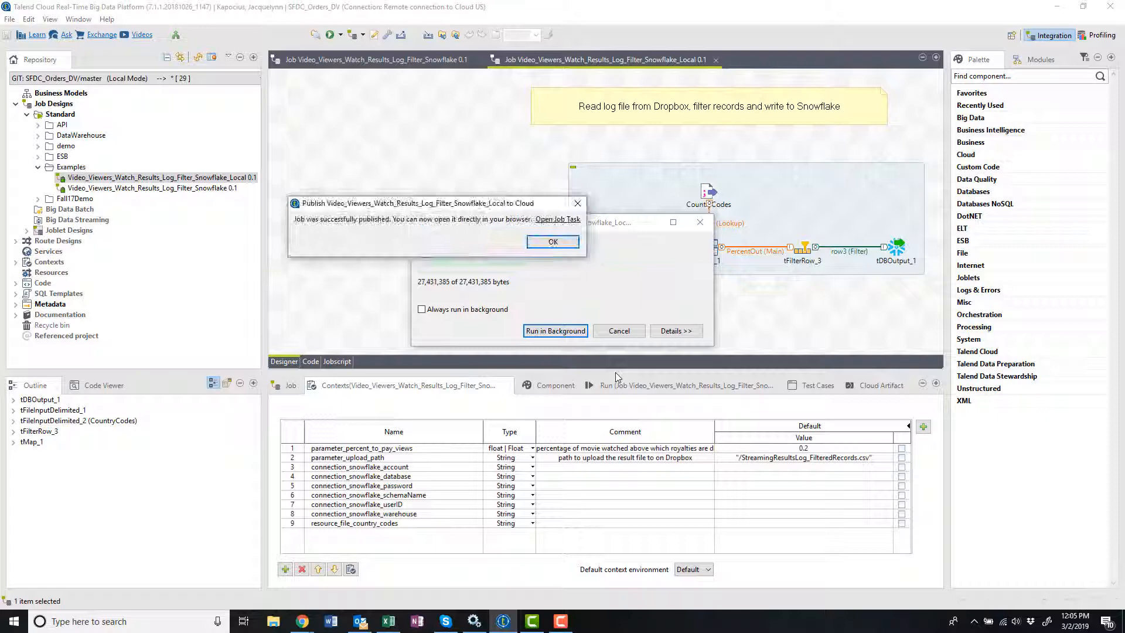
{"action": "left_click", "coordinate": [552, 241]}
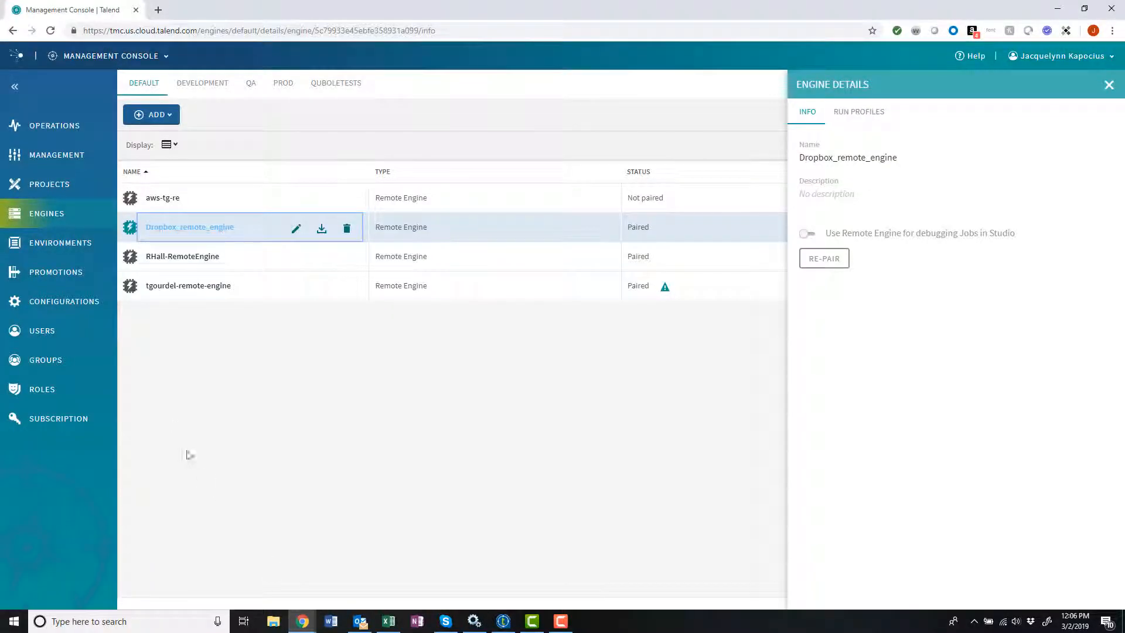
- In Tasks and Plans, open the Video_Viewers_Watch_Results_Log_Filter_Snowflake_Local task detail page
{"action": "left_click", "coordinate": [56, 154]}
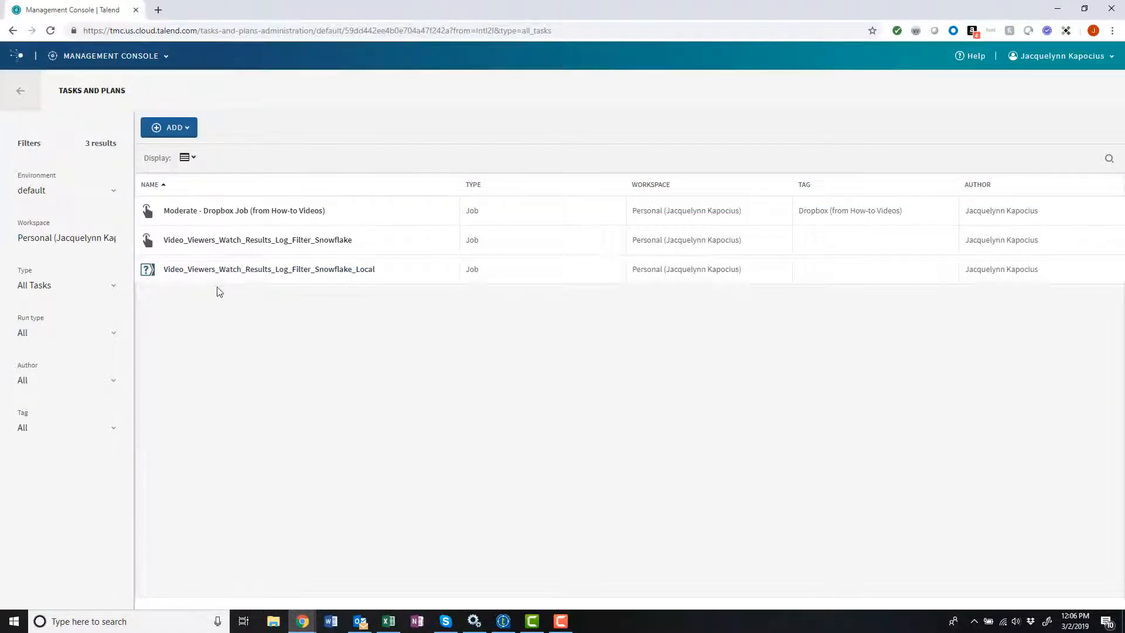
{"action": "left_click", "coordinate": [269, 270]}
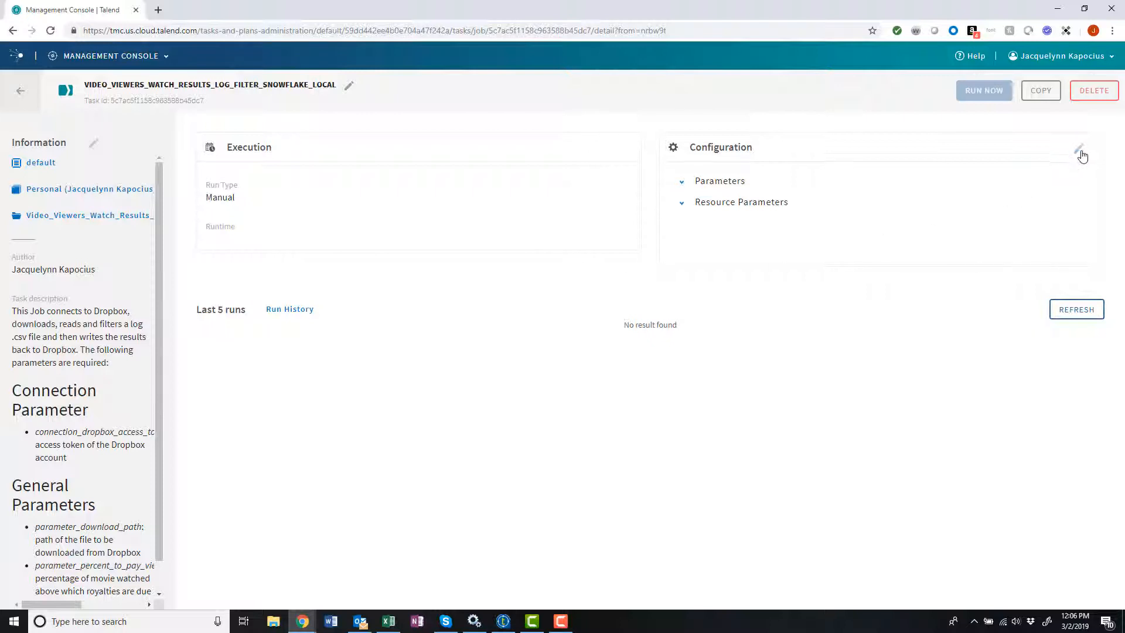
- Edit the task configuration, keeping parameters and connections and choosing Country_Codes as the resource
{"action": "left_click", "coordinate": [1082, 151]}
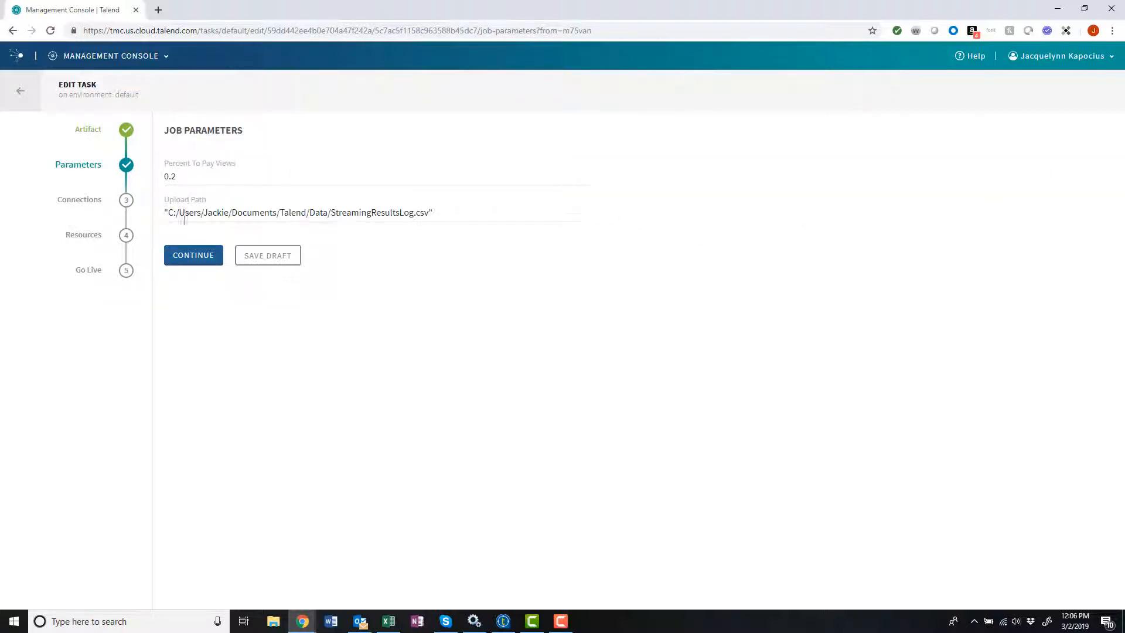
{"action": "left_click", "coordinate": [193, 254]}
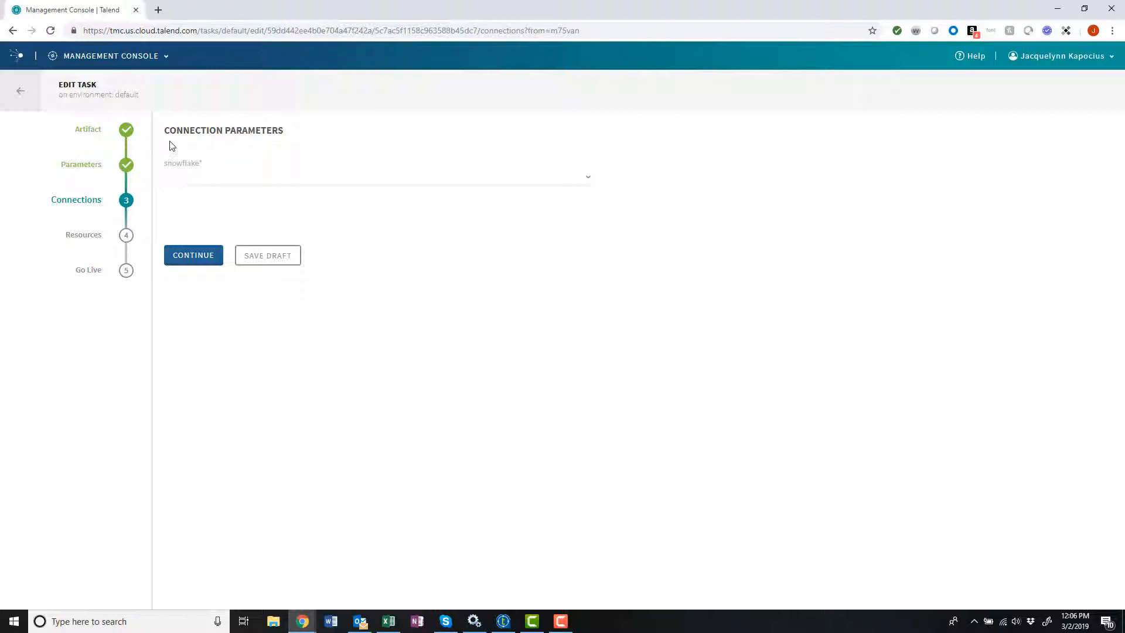
{"action": "left_click", "coordinate": [376, 176]}
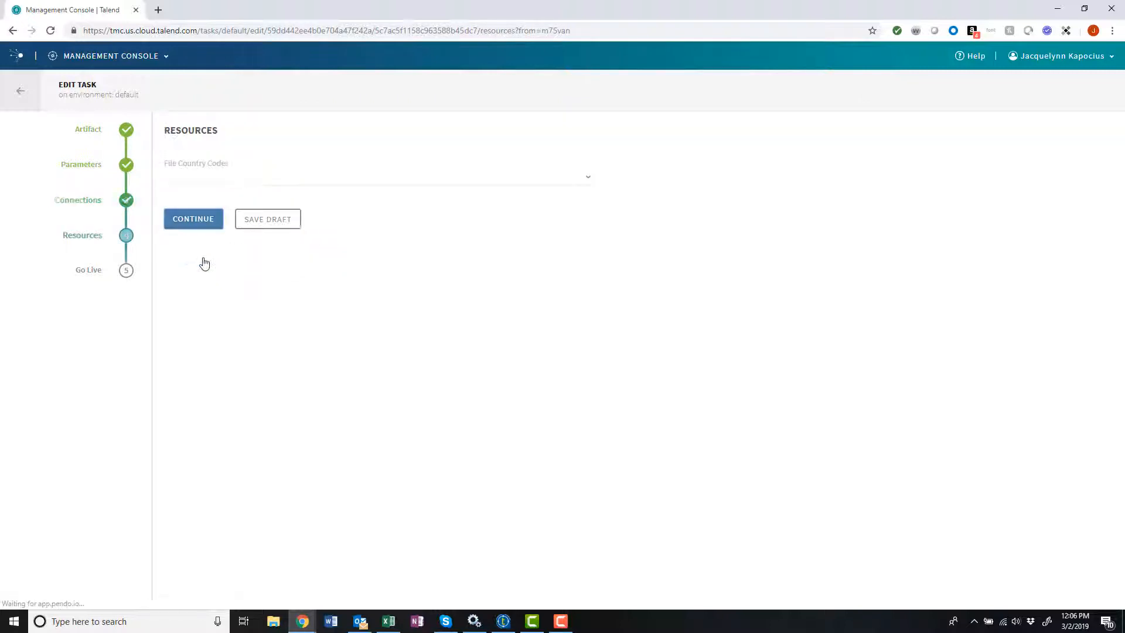
{"action": "left_click", "coordinate": [375, 176]}
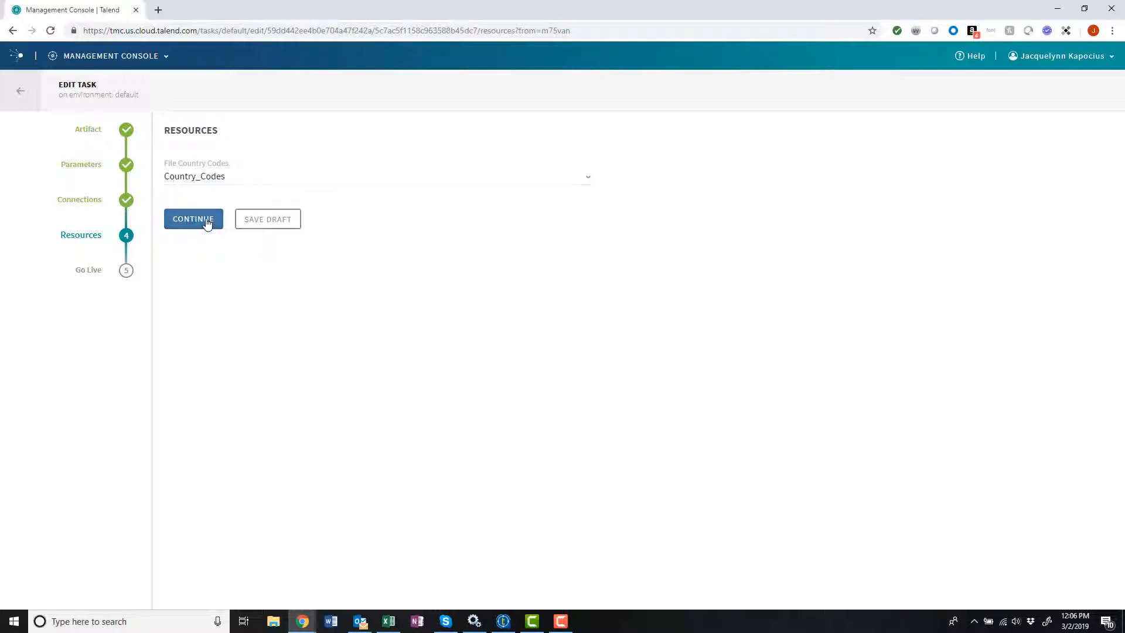
{"action": "left_click", "coordinate": [194, 219]}
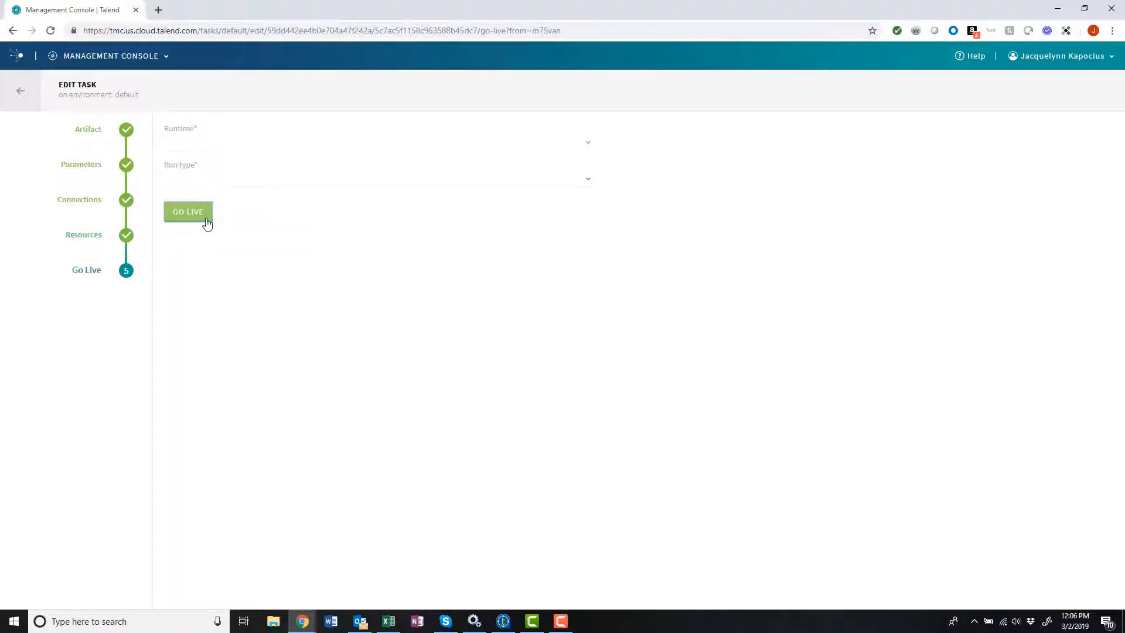
- Set the runtime to Dropbox_remote_engine with Manual run type and make the task go live
{"action": "left_click", "coordinate": [376, 141]}
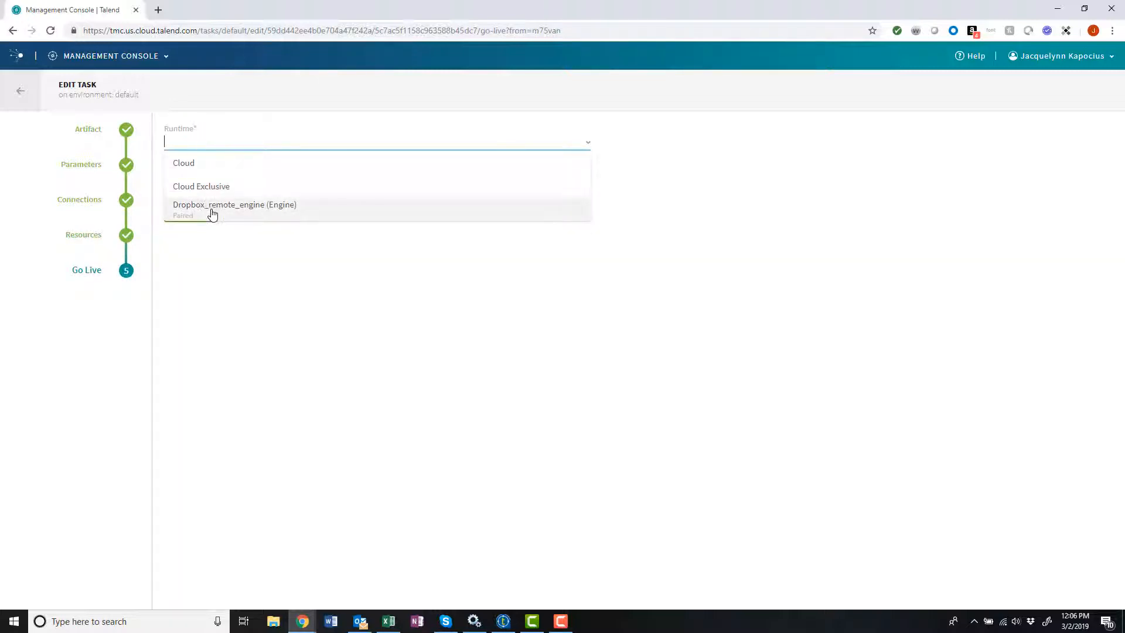
{"action": "left_click", "coordinate": [235, 204]}
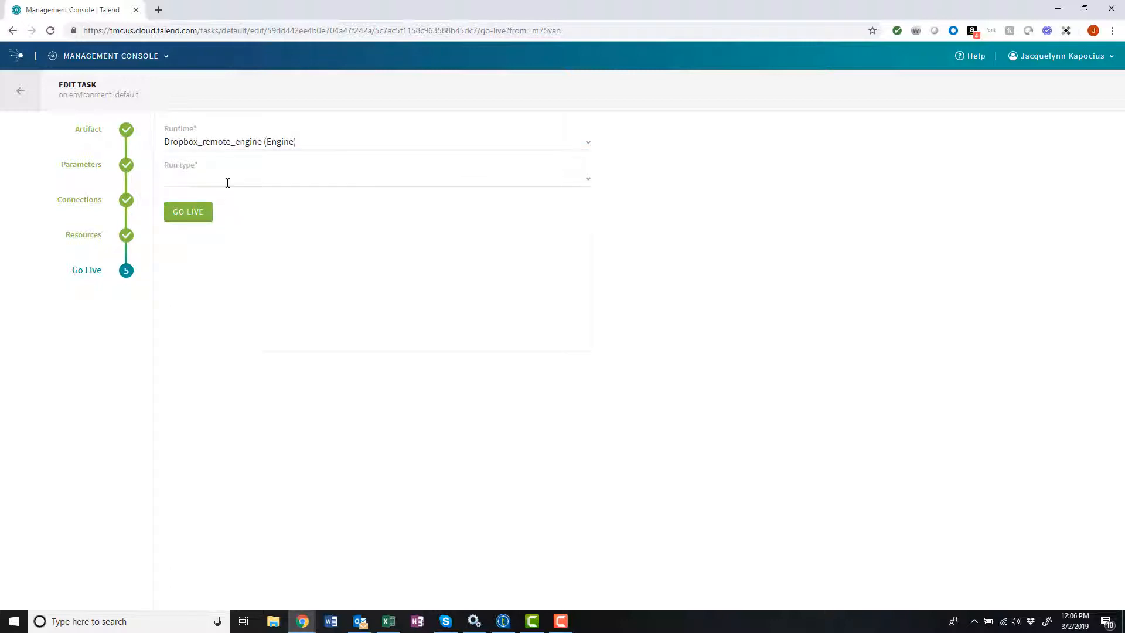
{"action": "left_click", "coordinate": [376, 177]}
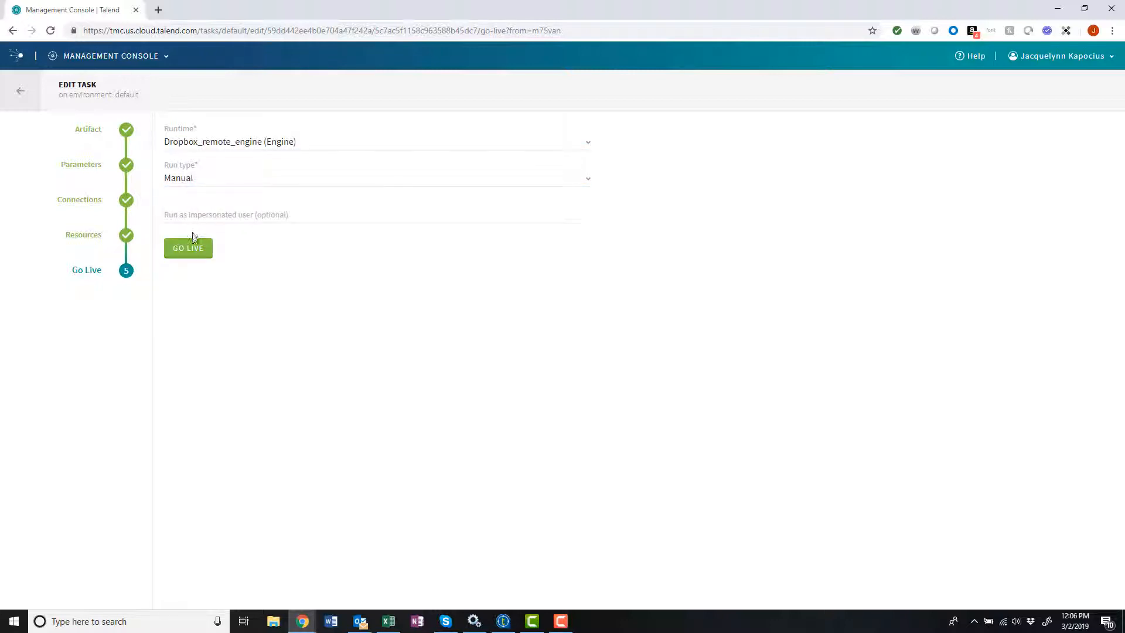
{"action": "left_click", "coordinate": [188, 247]}
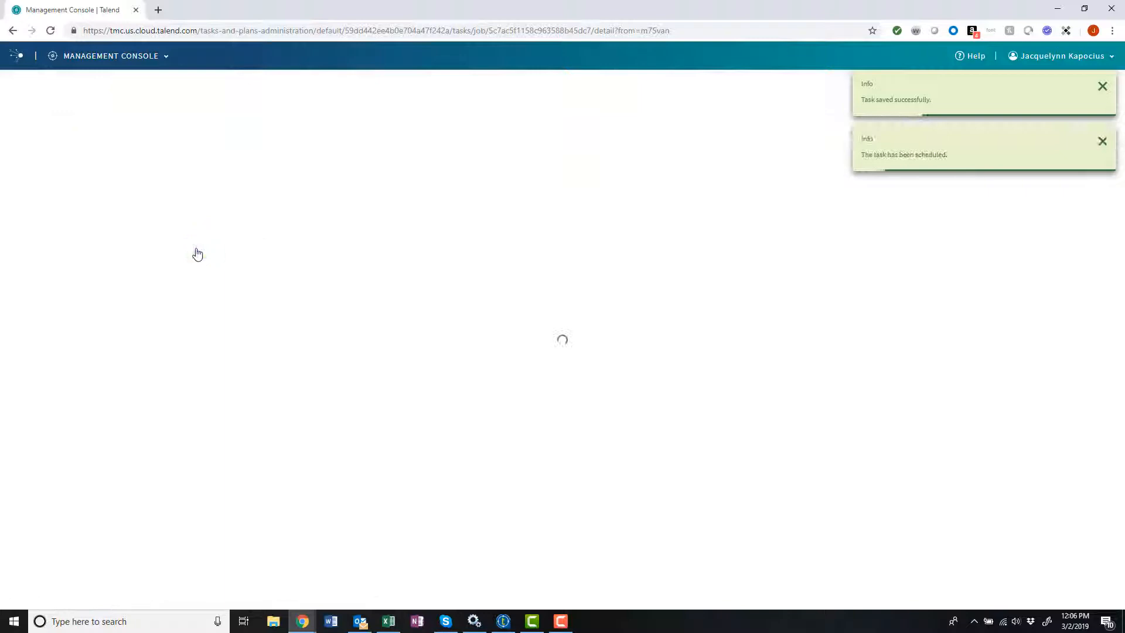